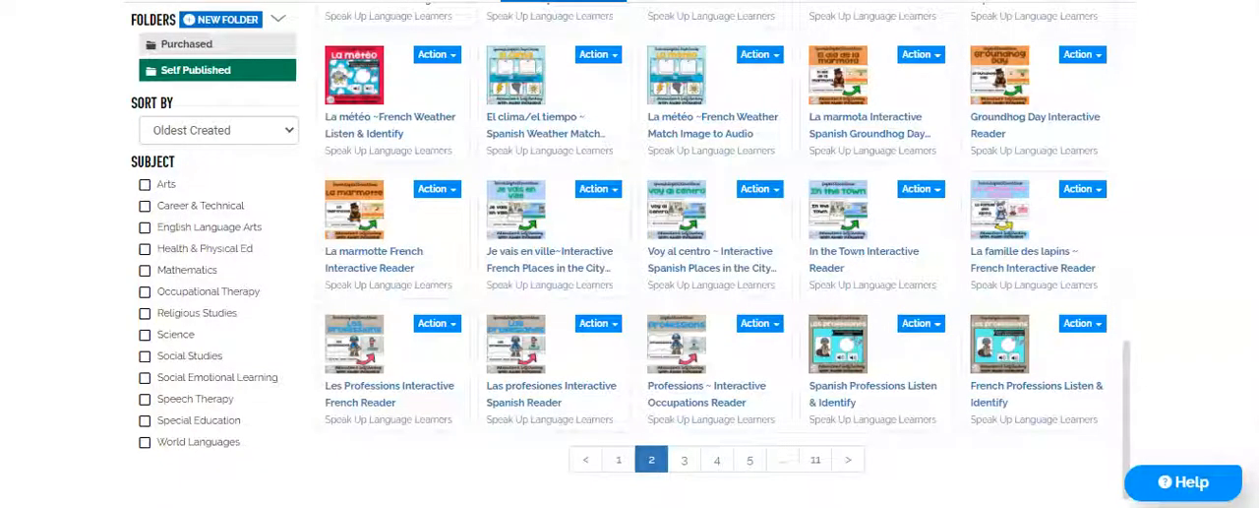
{"action": "mouse_move", "coordinate": [615, 80]}
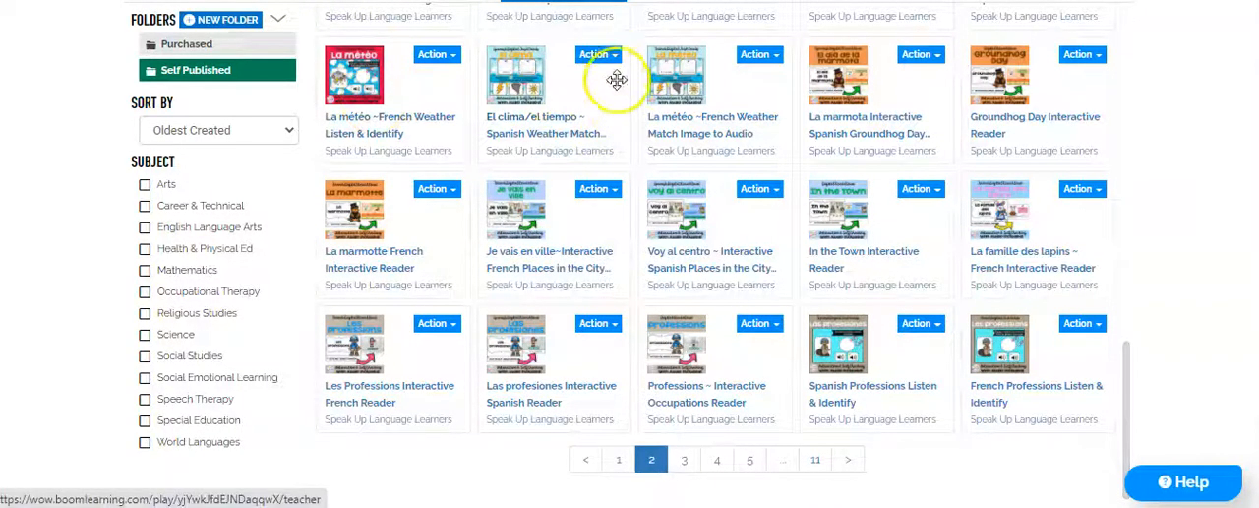
Step: Open the action options for the El clima/el tiempo deck
{"action": "left_click", "coordinate": [593, 54]}
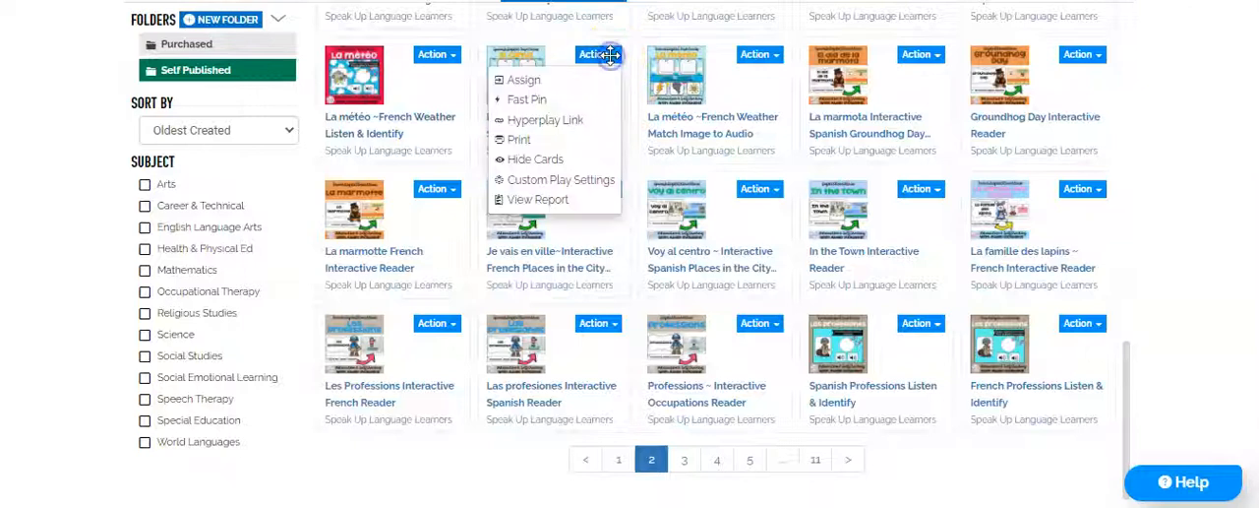
{"action": "mouse_move", "coordinate": [534, 107]}
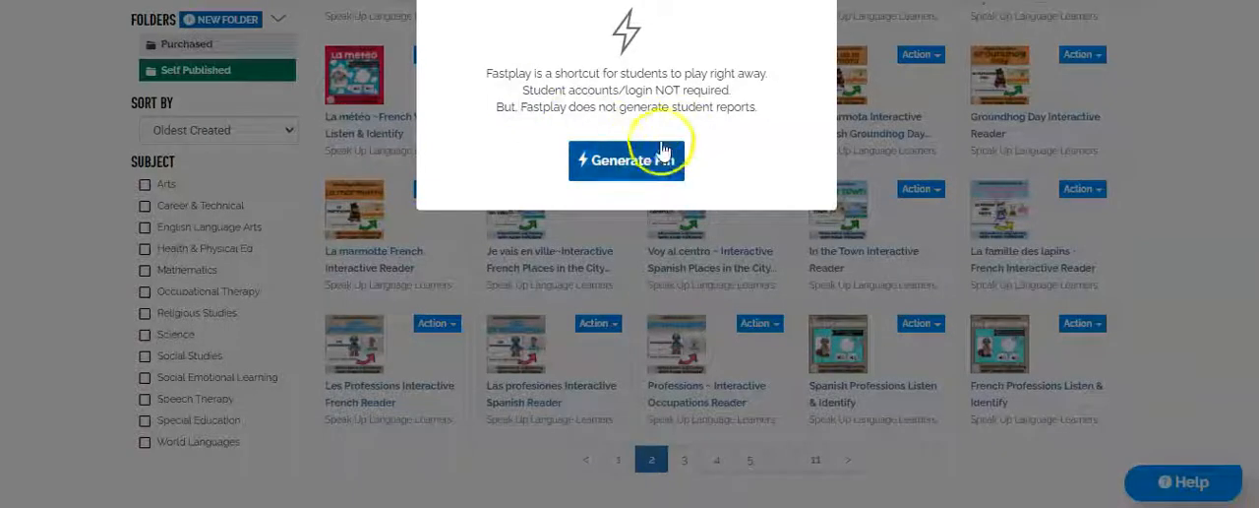
Step: Generate the Fast Pin ihayb and copy the students' play link
{"action": "left_click", "coordinate": [627, 159]}
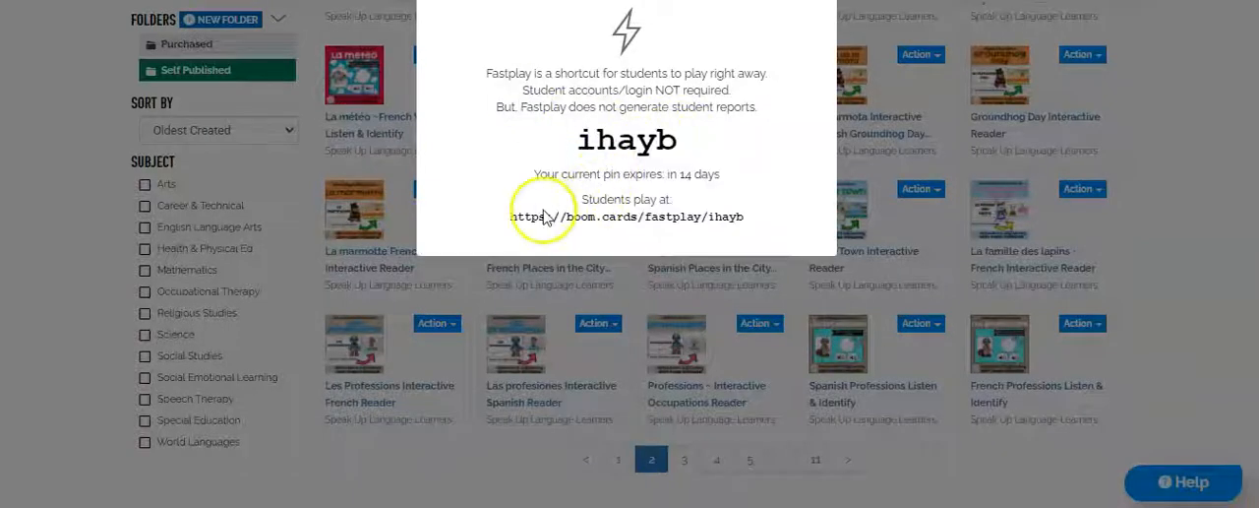
{"action": "double_click", "coordinate": [627, 216]}
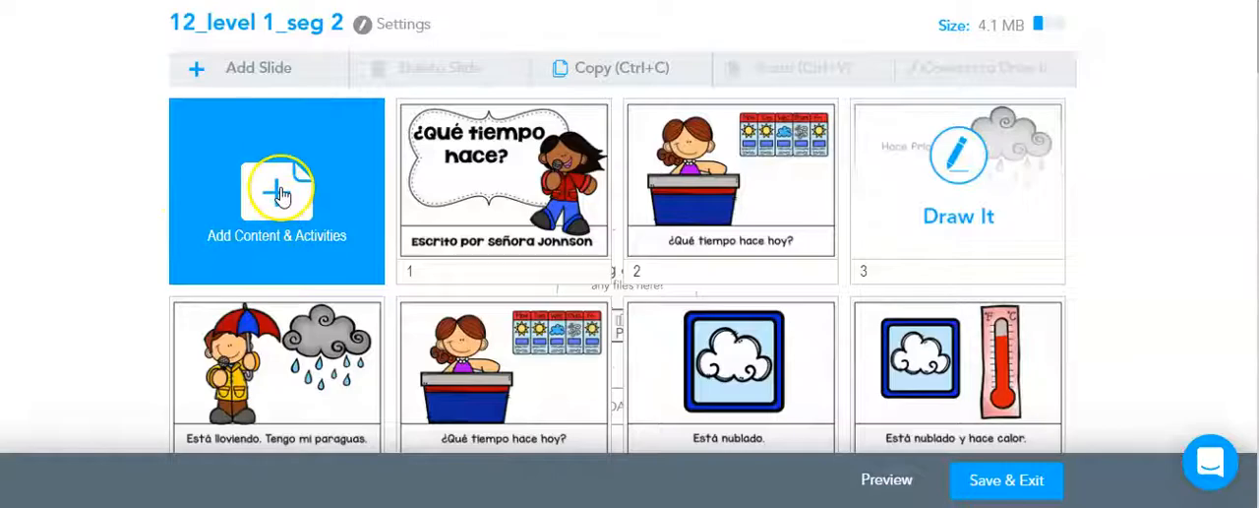
Step: Start adding a Web Content item to the Nearpod lesson
{"action": "left_click", "coordinate": [276, 190]}
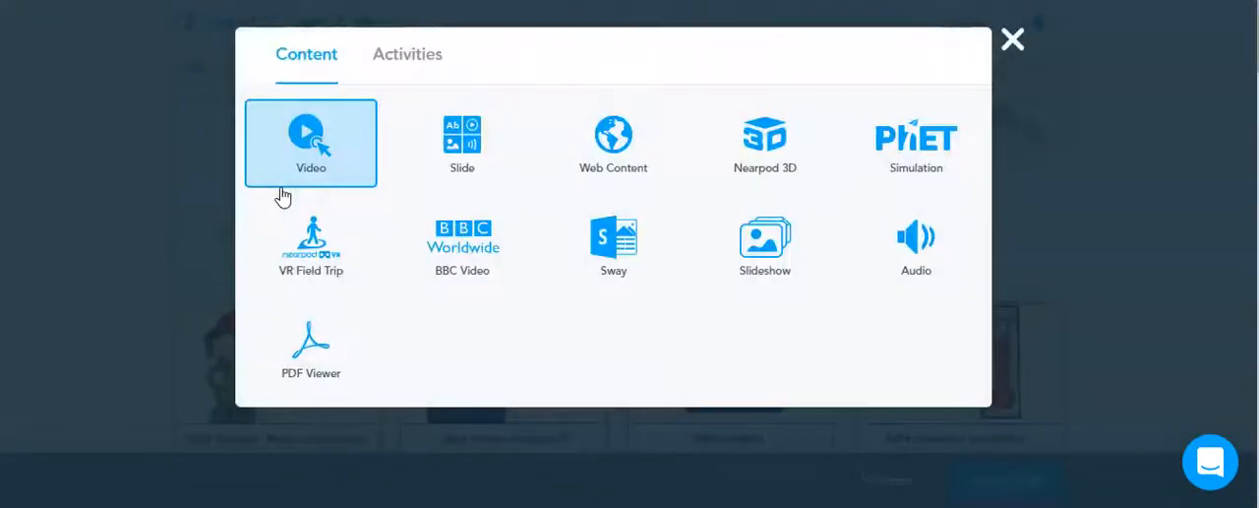
{"action": "left_click", "coordinate": [613, 143]}
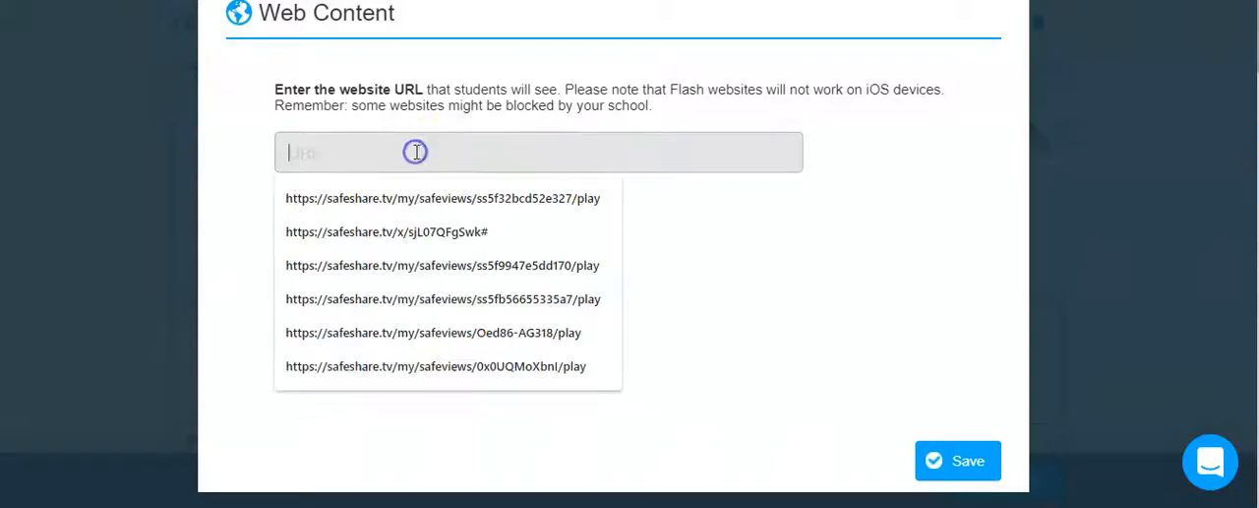
{"action": "type", "text": "https://boom.cards/fastplay/ihayb"}
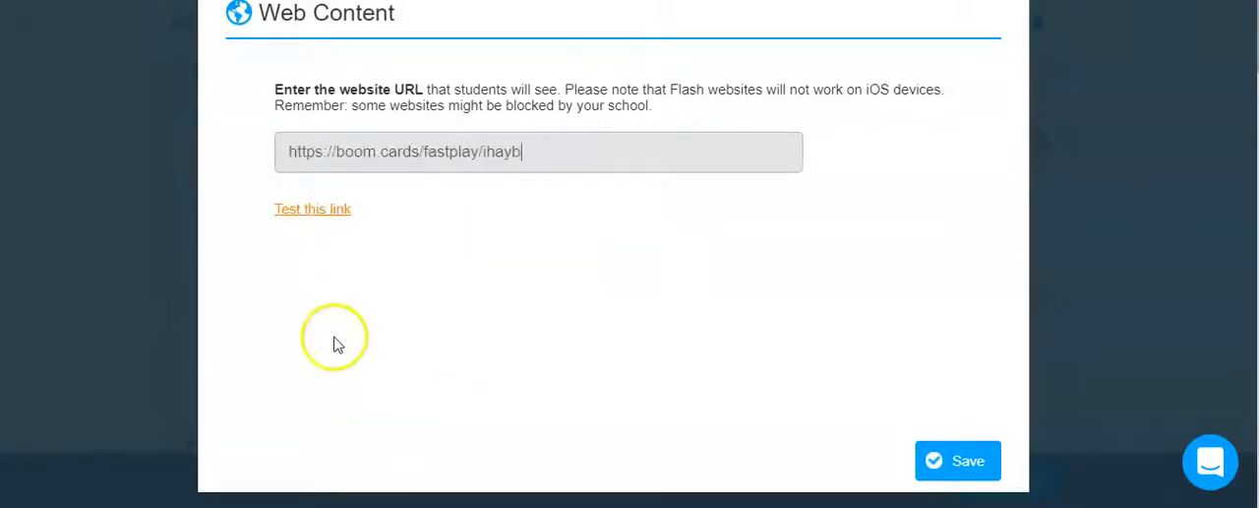
{"action": "left_click", "coordinate": [312, 208]}
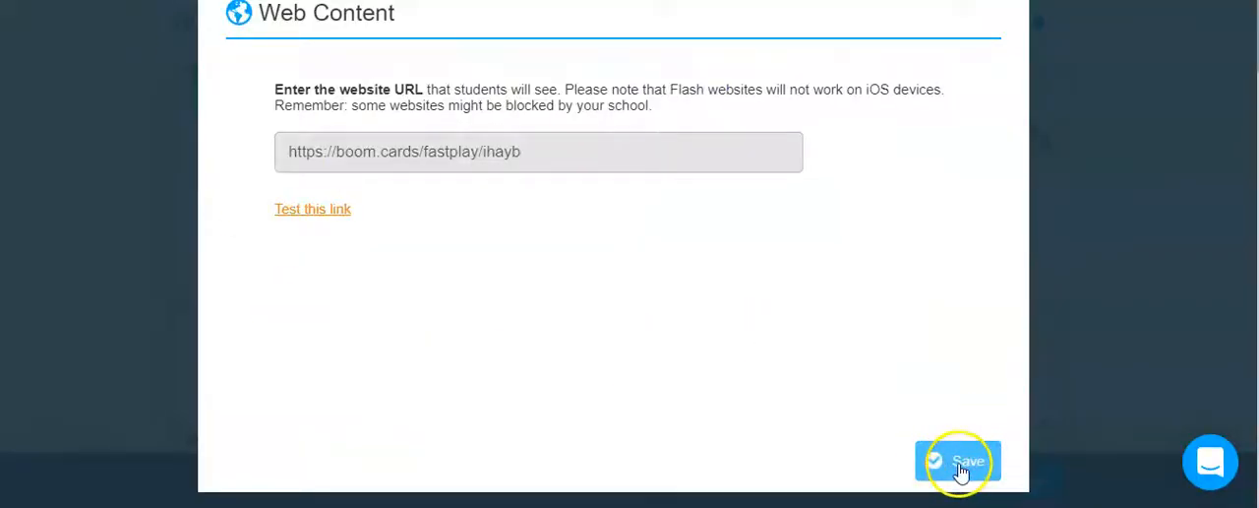
{"action": "left_click", "coordinate": [959, 461]}
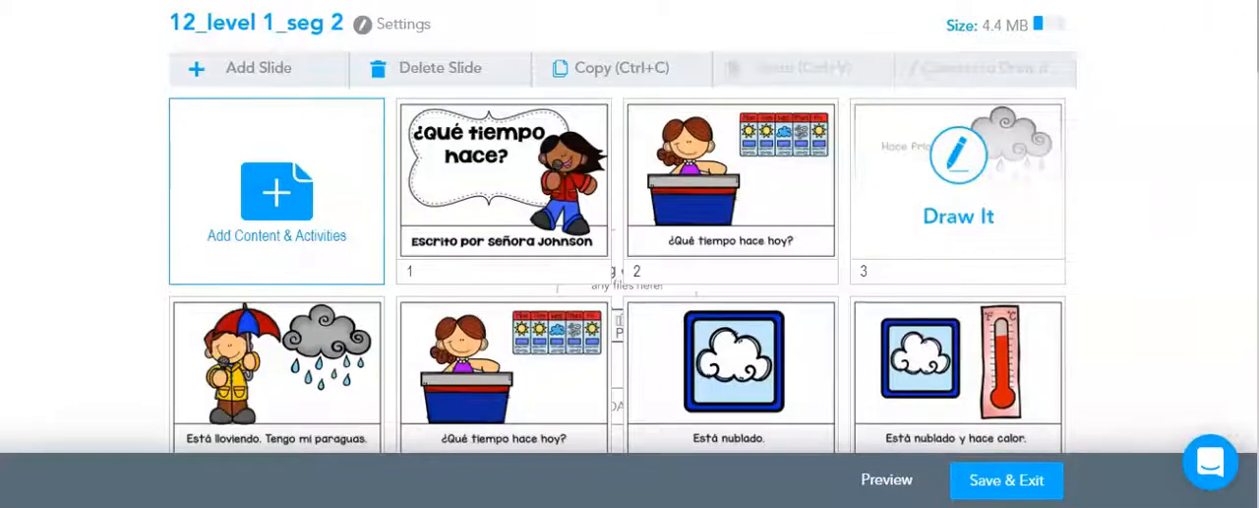
Step: Scroll the lesson editor down to slide 26, the Boom Cards slide
{"action": "scroll", "scroll_direction": "down", "scroll_amount": 3}
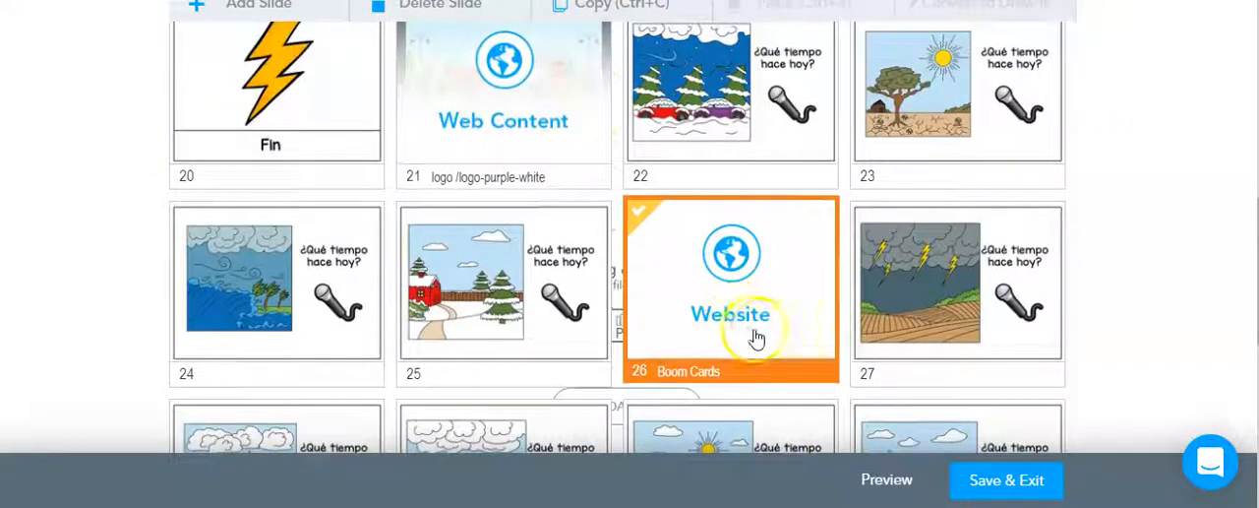
{"action": "mouse_move", "coordinate": [791, 283]}
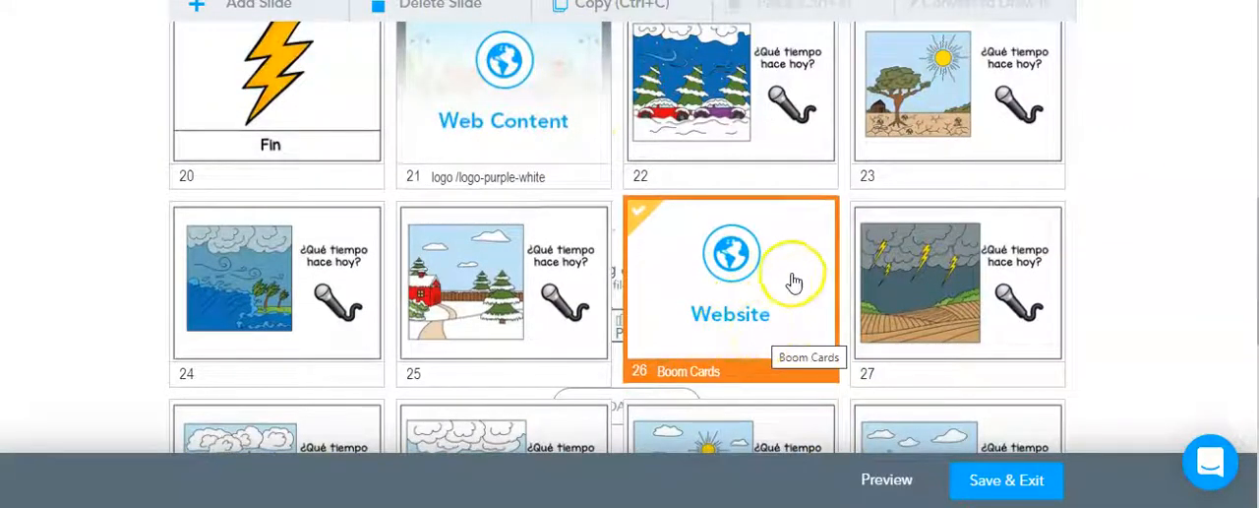
{"action": "mouse_move", "coordinate": [782, 305]}
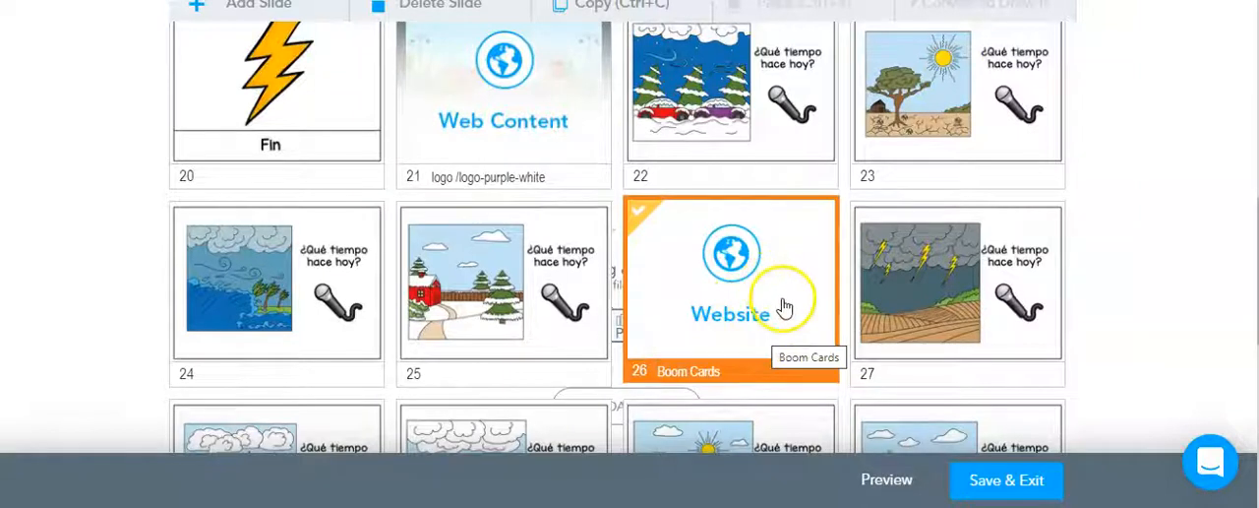